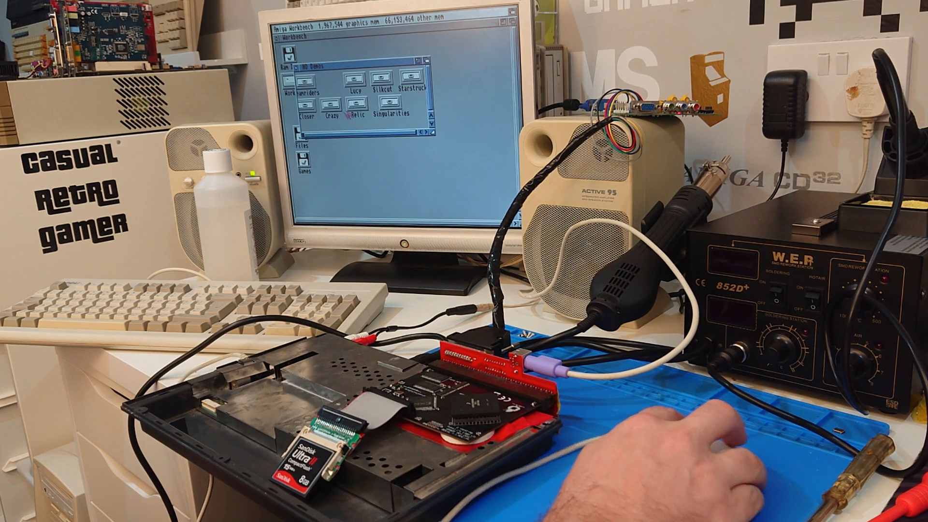
Step: Open the Relic drawer to show its files
{"action": "double_click", "coordinate": [352, 116]}
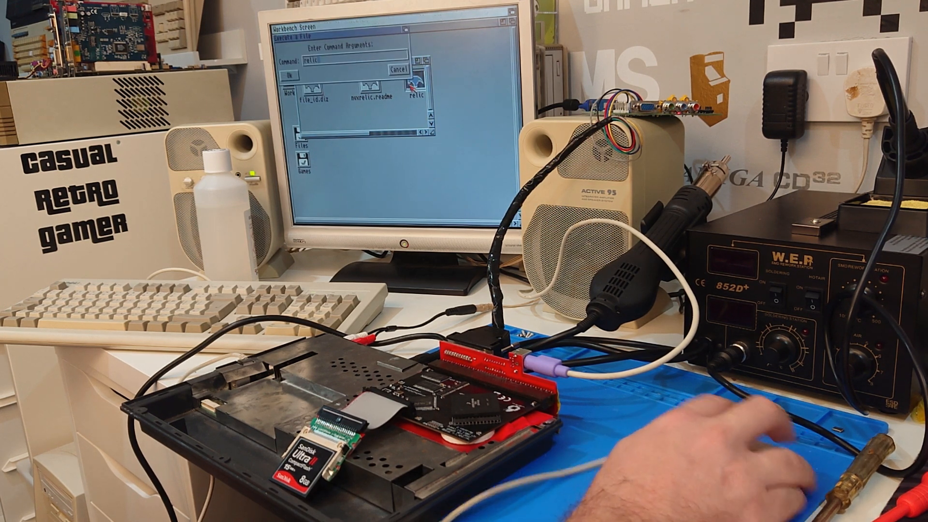